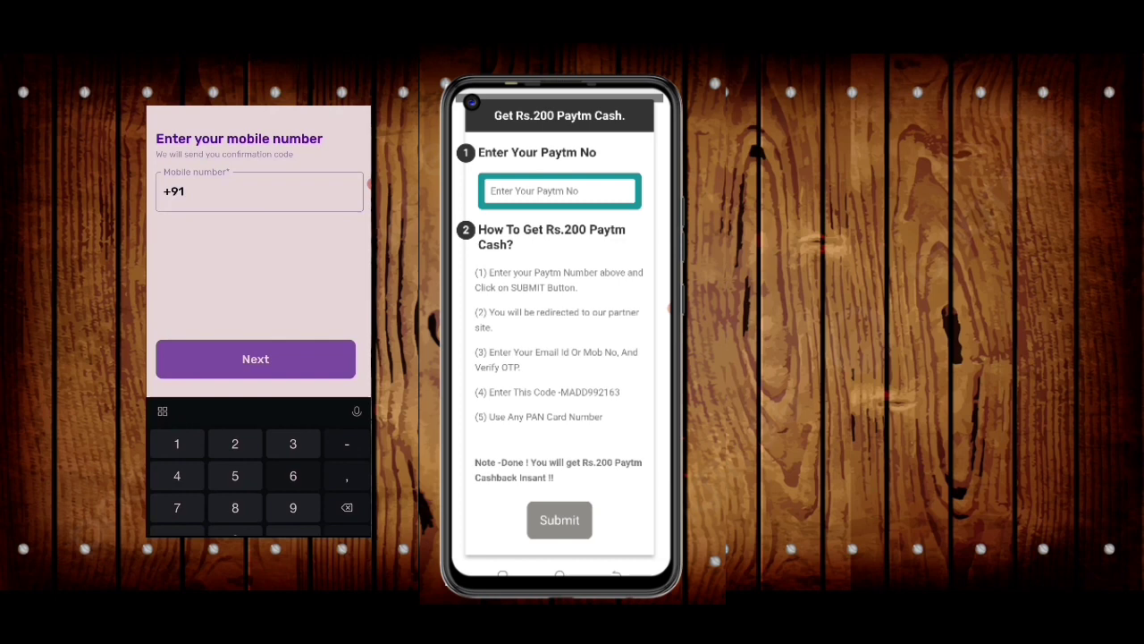
Bring up the MediaFire download page for the shared file in the browser
click(254, 358)
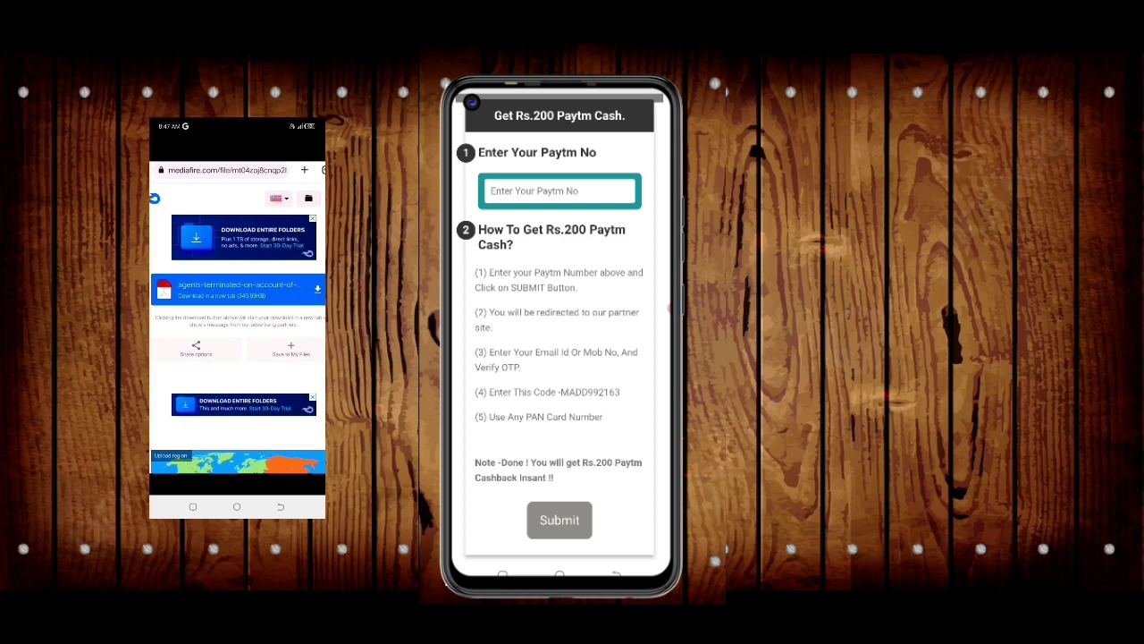
mouse_move(279, 322)
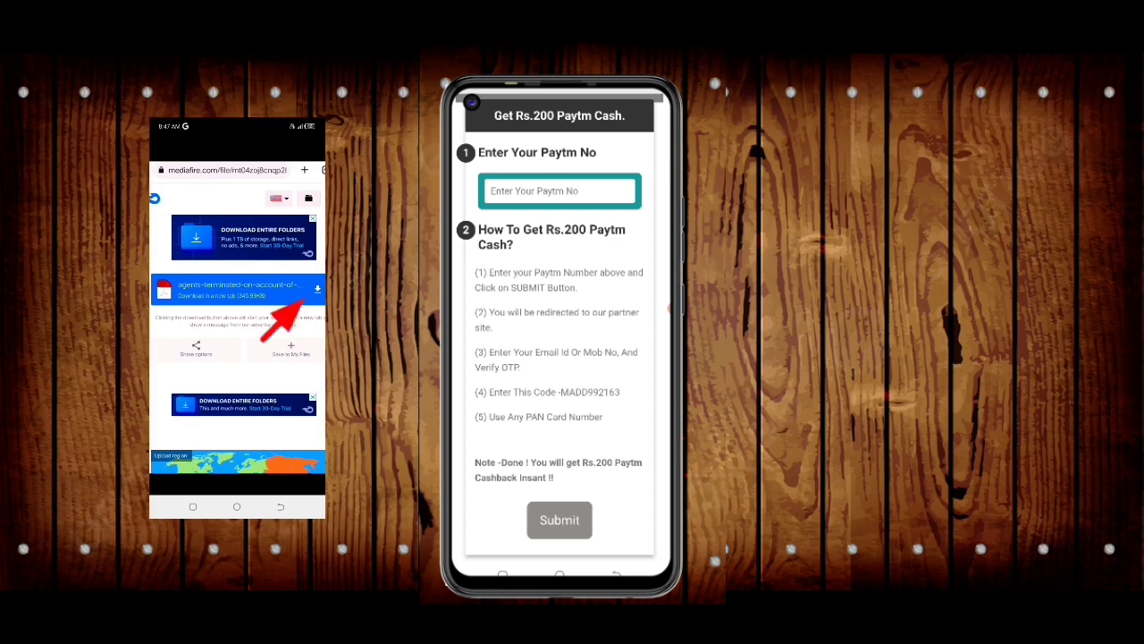